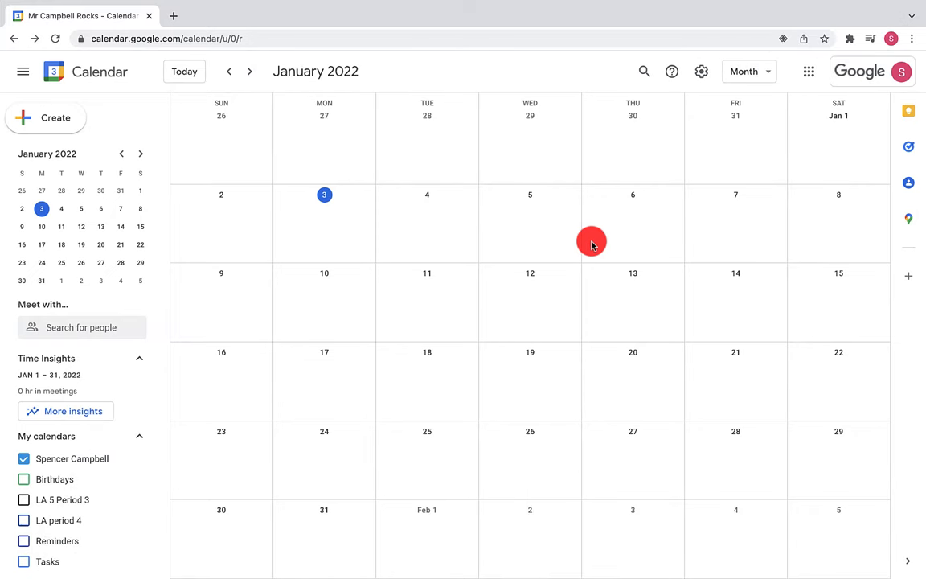
mouse_move(636, 338)
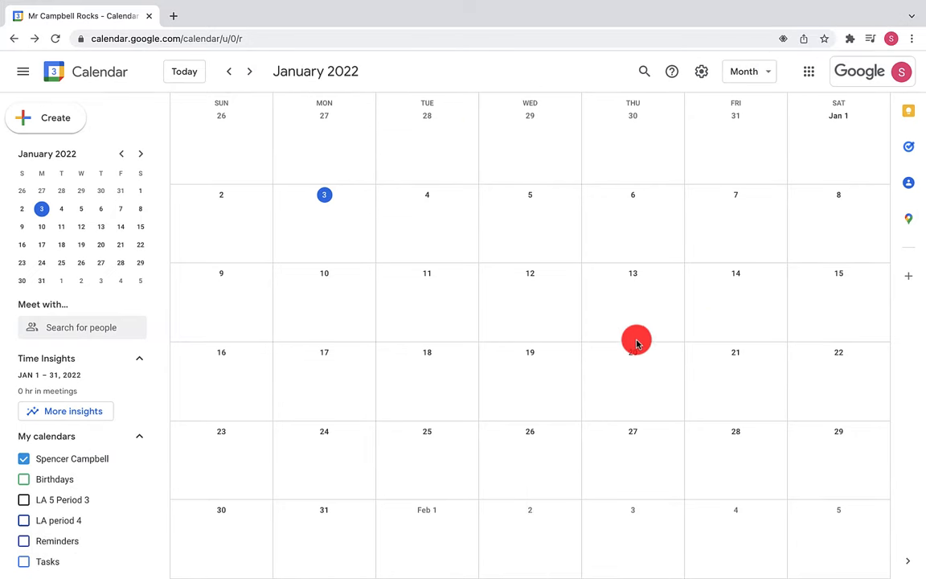
mouse_move(346, 296)
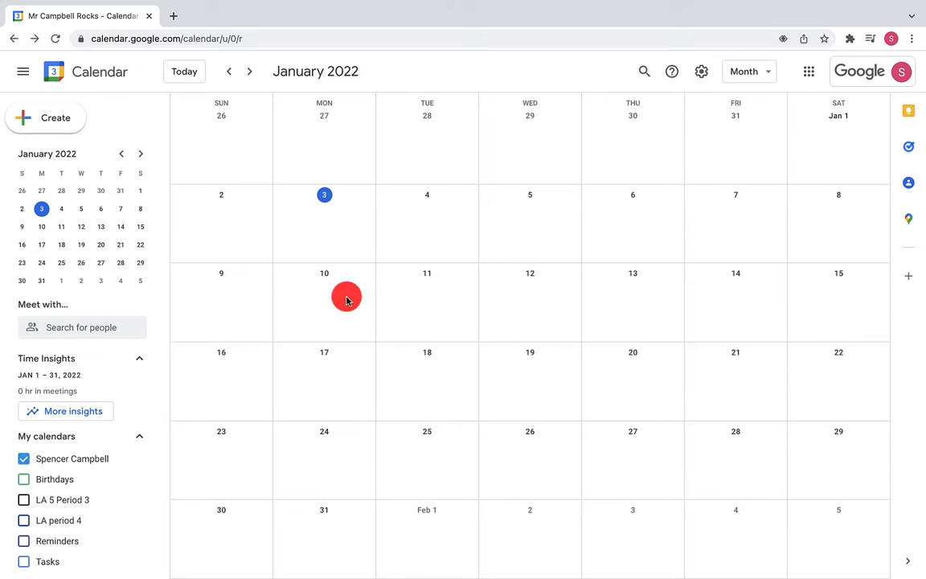
mouse_move(314, 239)
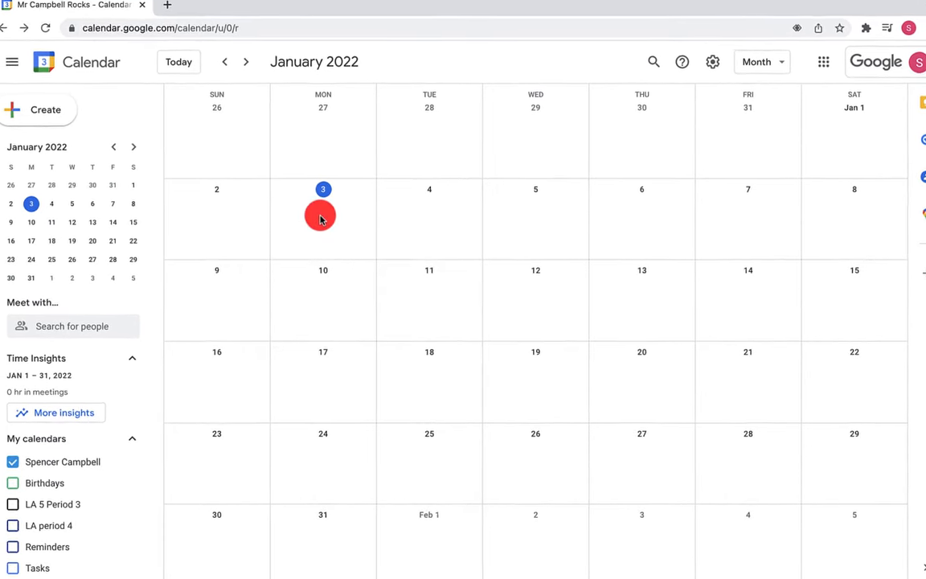
Step: Create a new entry on January 3, 2022 as appointment slots
click(324, 217)
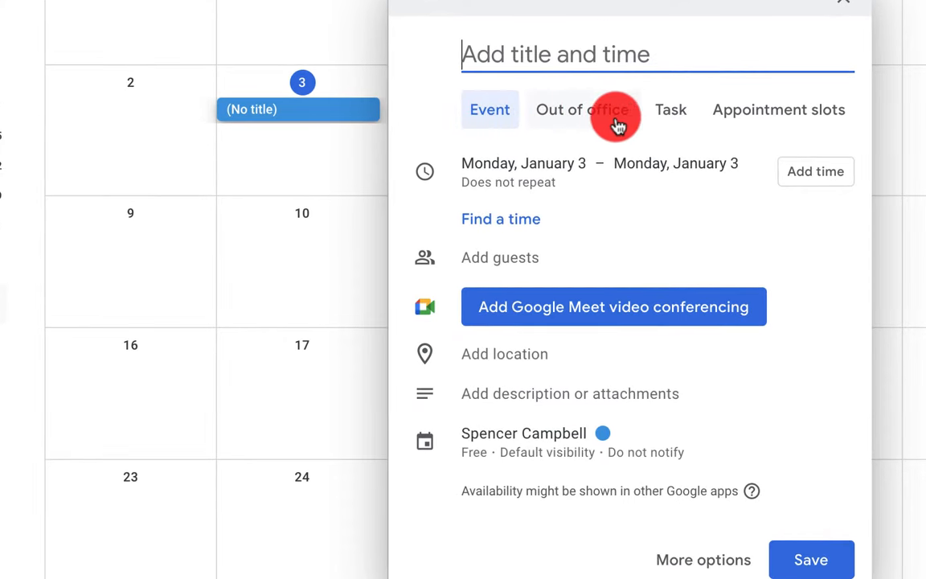
mouse_move(751, 125)
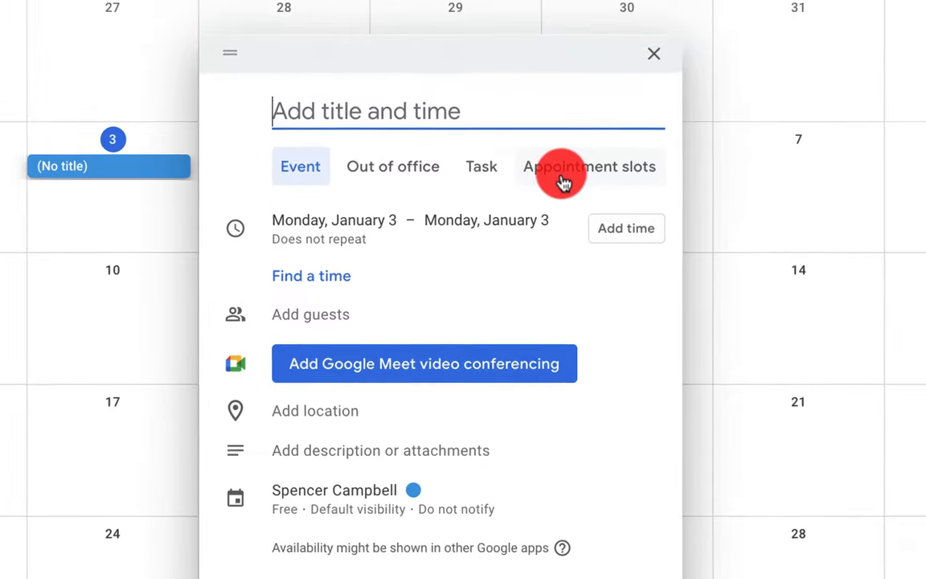
click(590, 166)
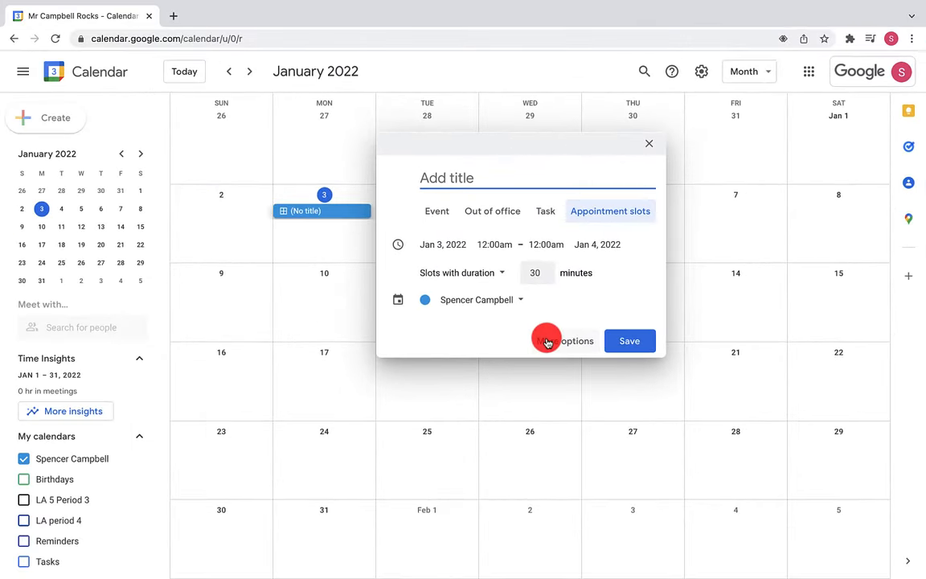
Step: In the full editor, set slots from 12:00pm Jan 3 to 7:00pm Jan 7
click(575, 340)
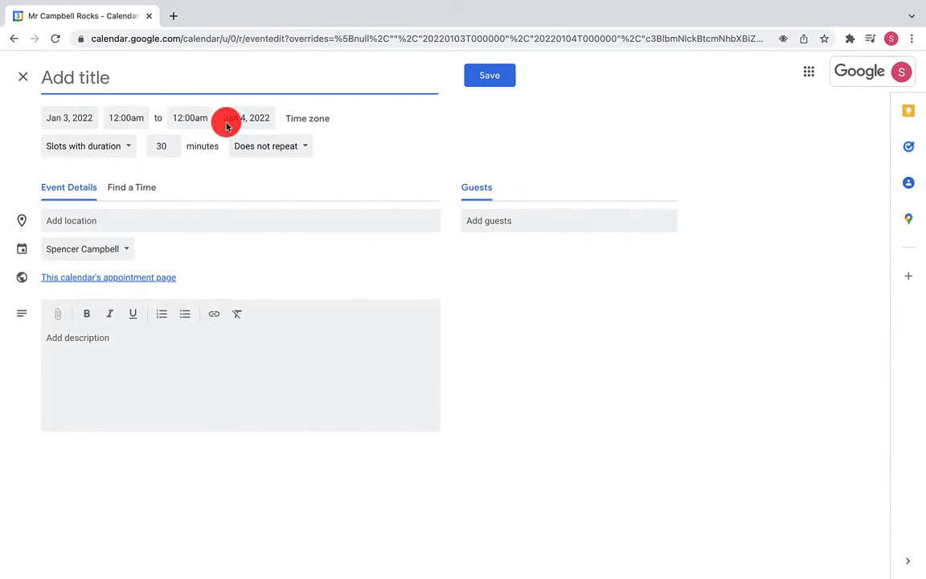
click(126, 117)
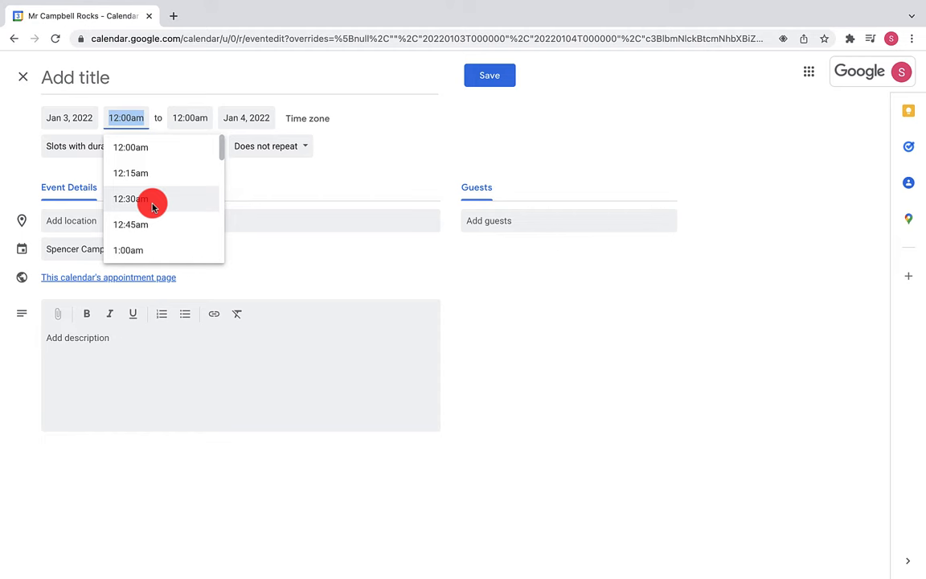
scroll(down, 3)
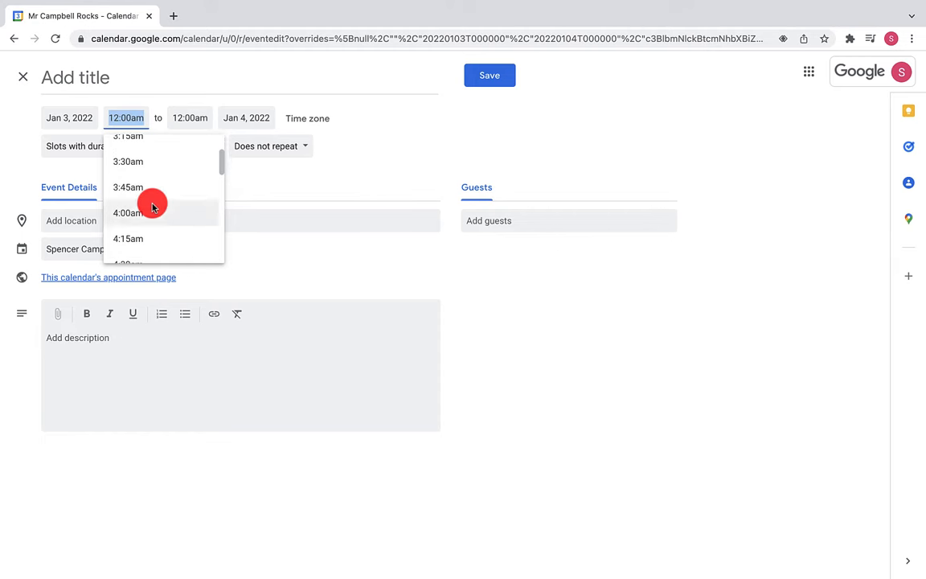
scroll(down, 3)
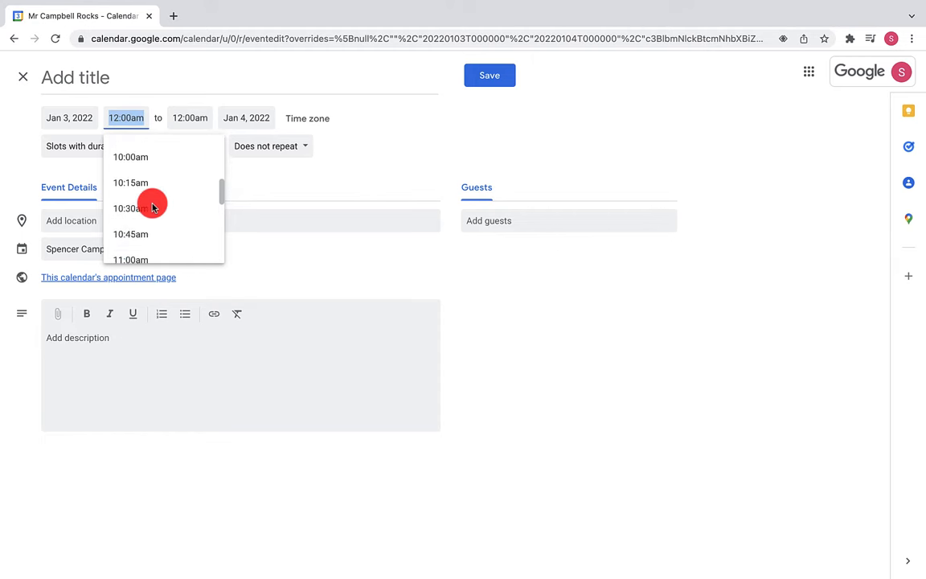
scroll(down, 3)
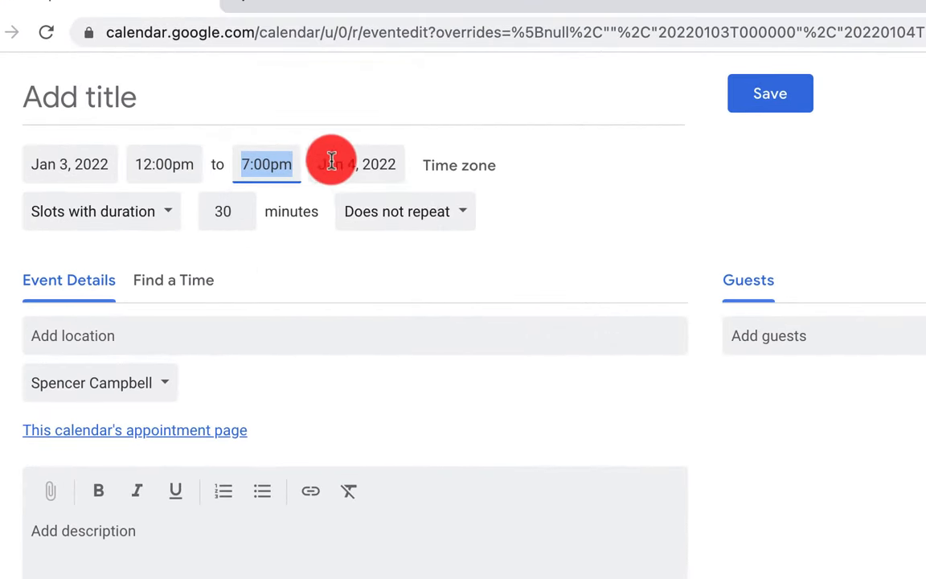
click(356, 165)
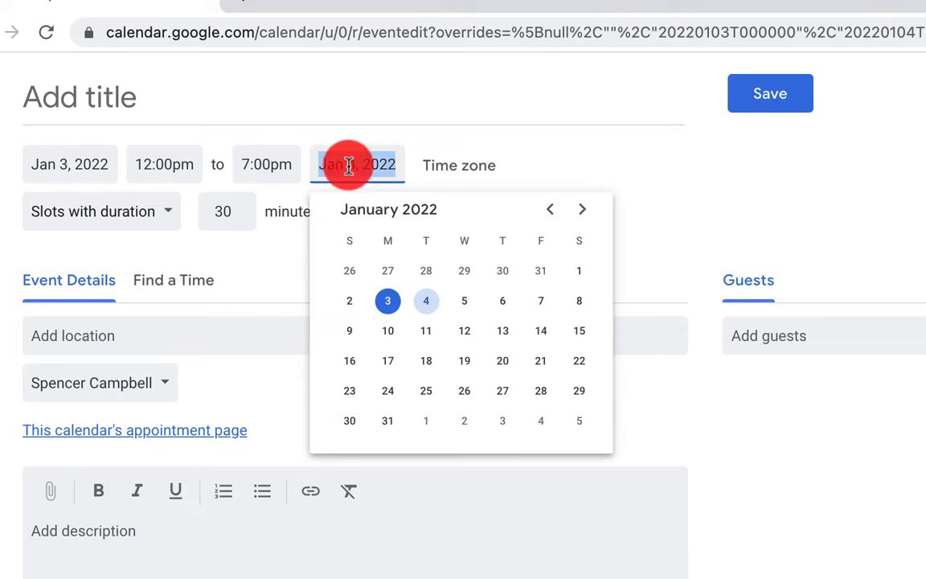
click(540, 301)
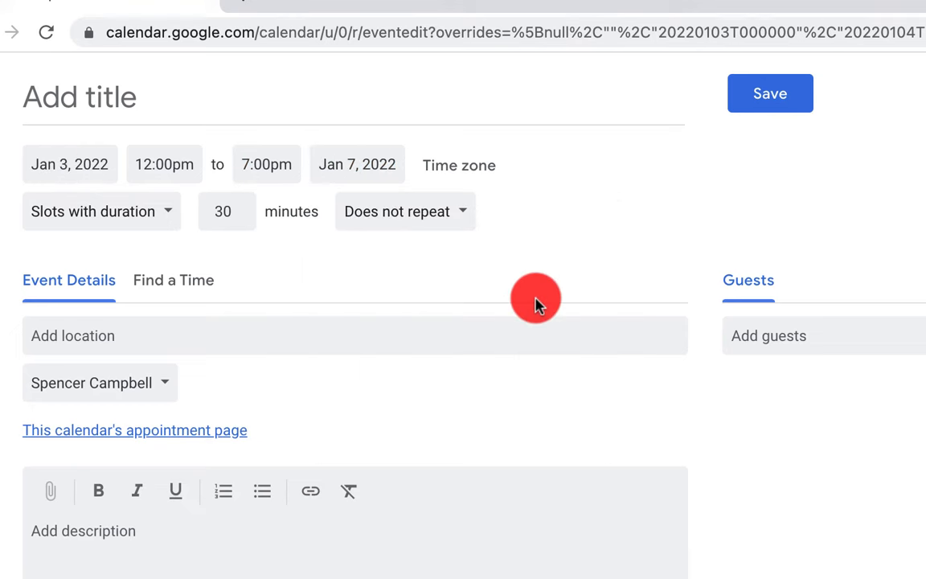
mouse_move(137, 221)
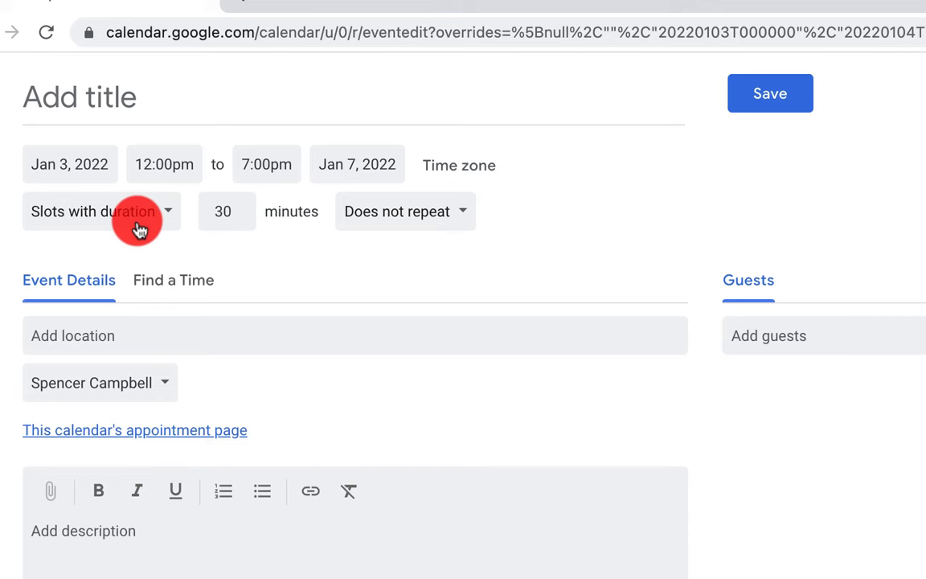
mouse_move(255, 231)
text(60)
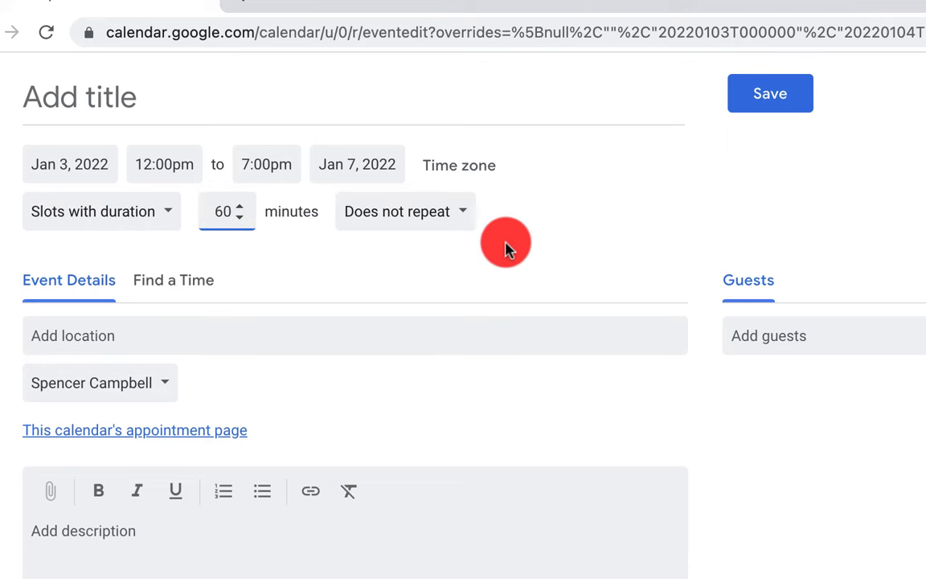
mouse_move(322, 335)
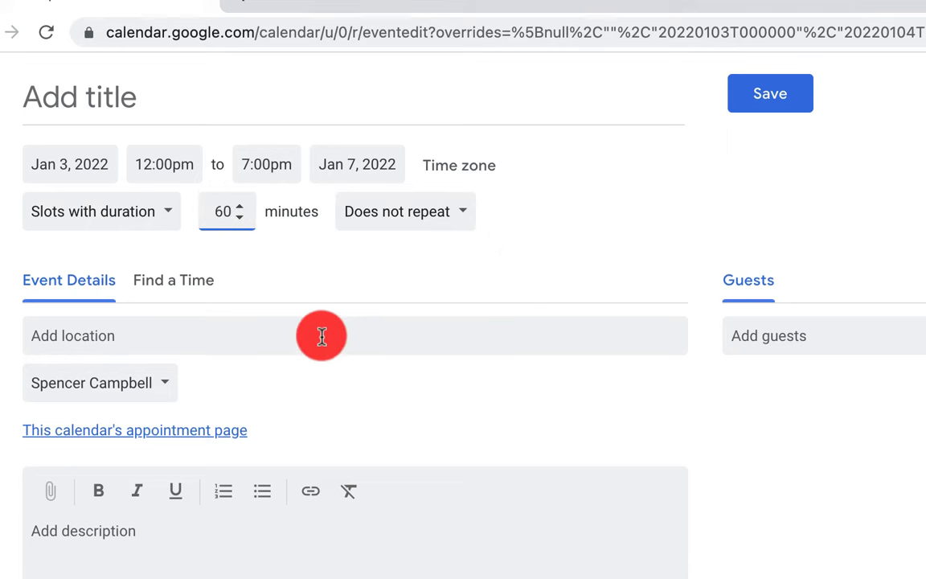
mouse_move(851, 338)
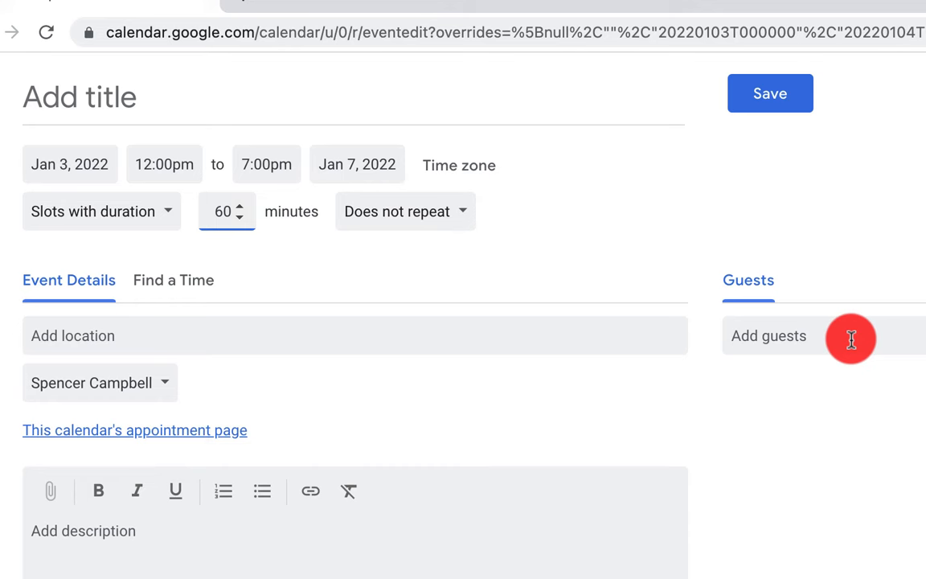
mouse_move(295, 366)
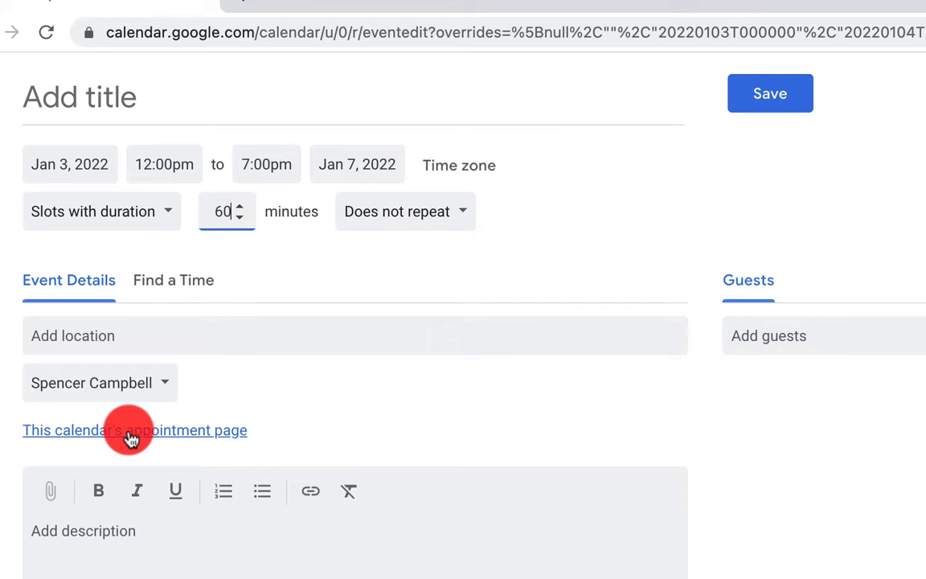
Step: Open the 'This calendar's appointment page' link in a new tab
scroll(down, 3)
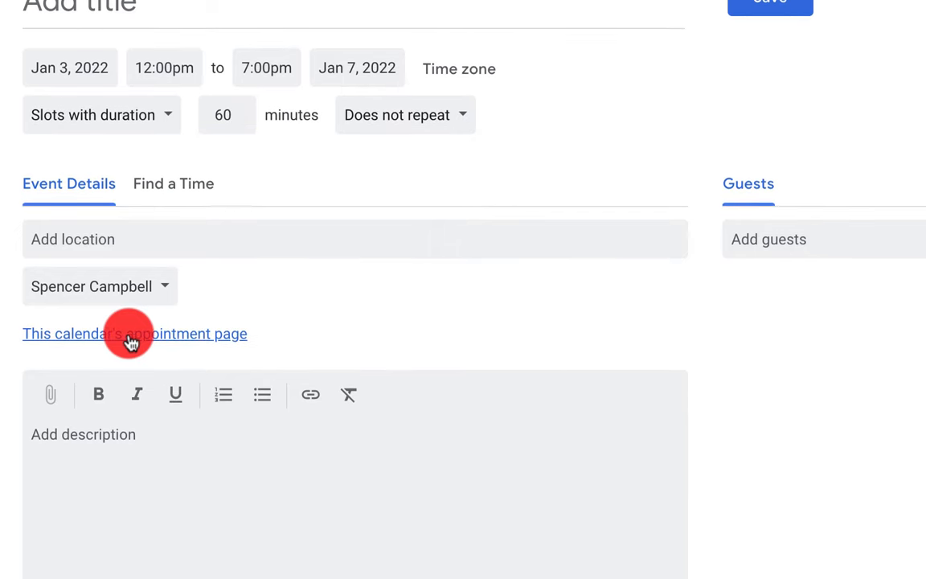
click(136, 334)
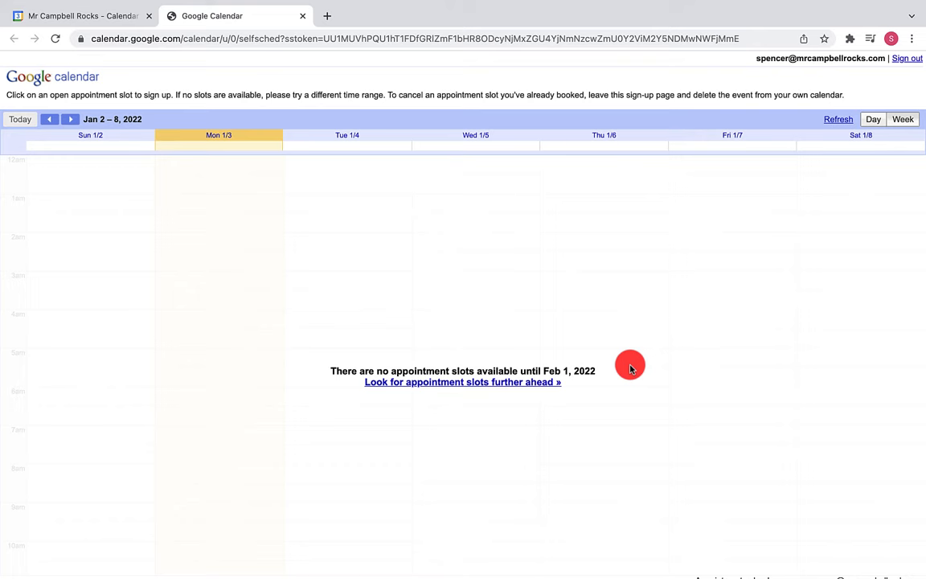
mouse_move(450, 304)
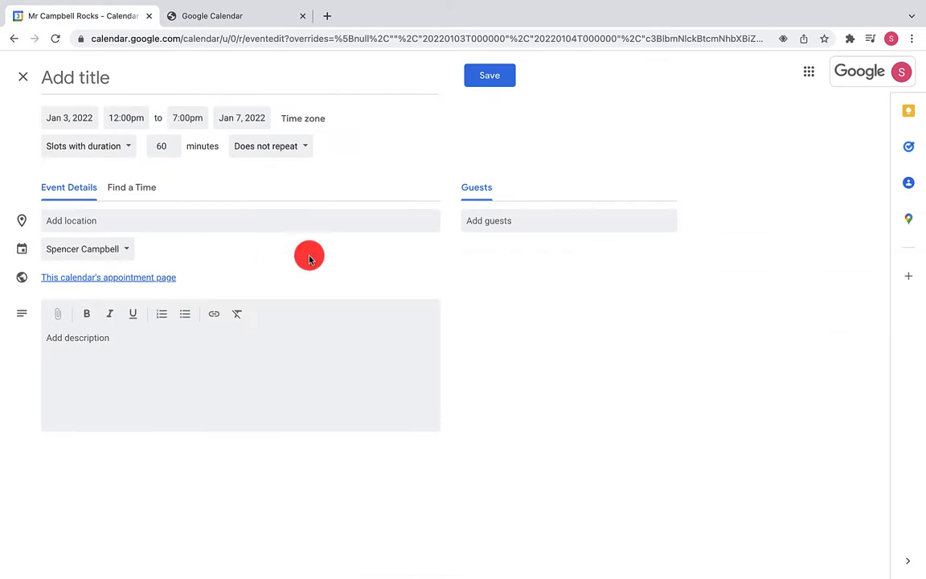
mouse_move(289, 245)
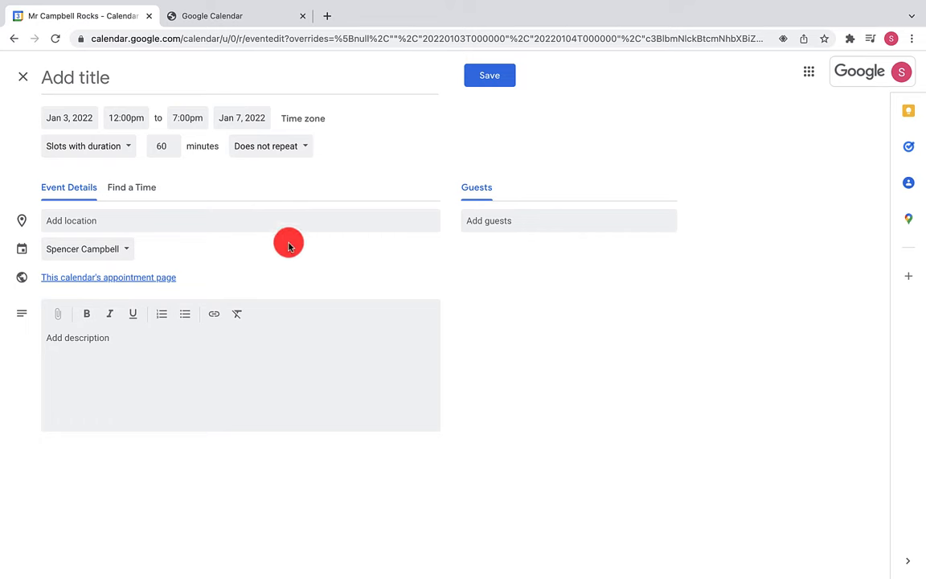
Step: Save the untitled appointment slots entry spanning January 3–7
click(489, 75)
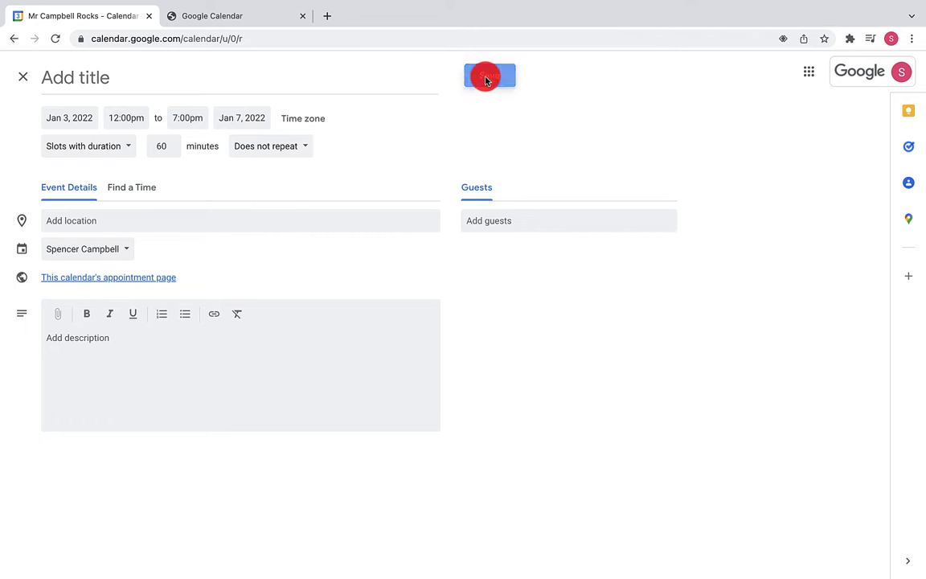
click(488, 76)
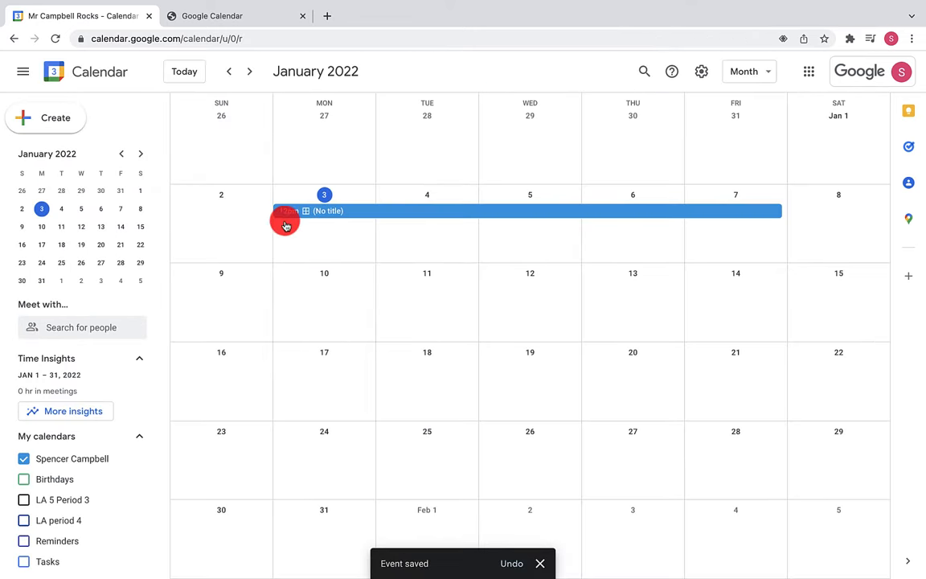
mouse_move(384, 213)
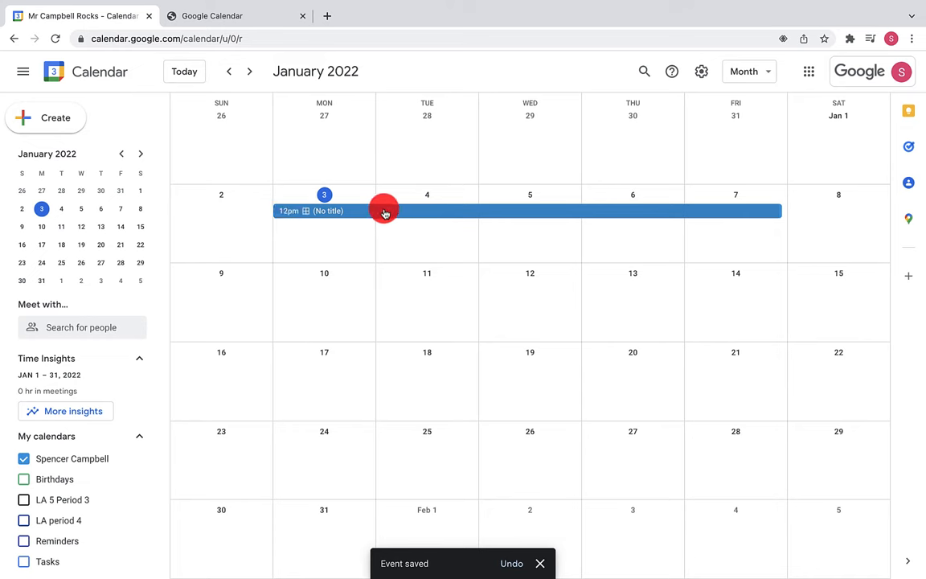
click(385, 210)
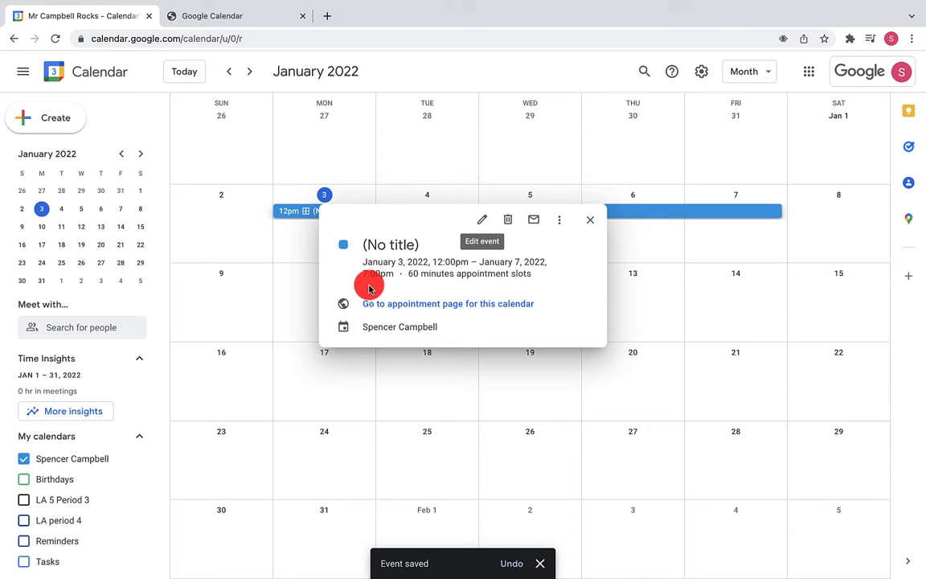
mouse_move(507, 219)
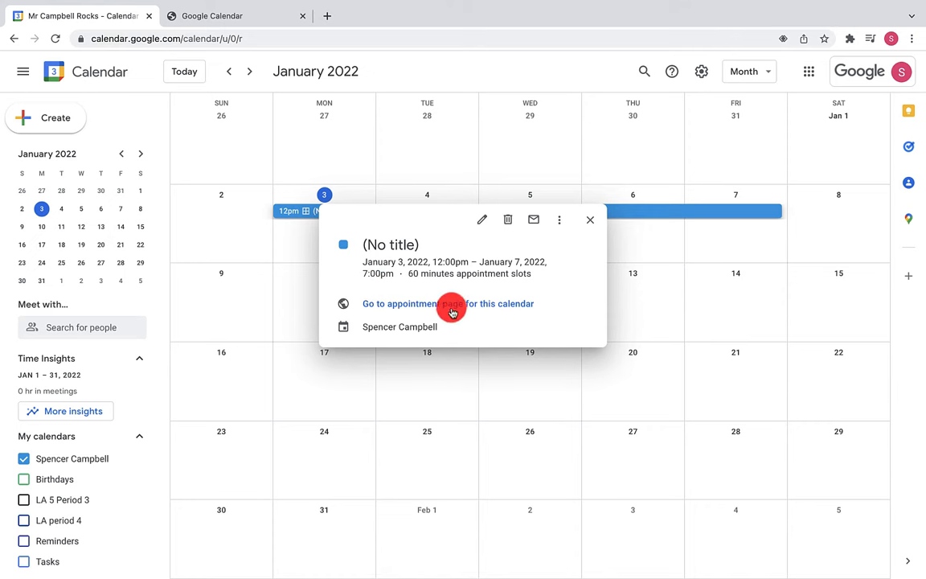
mouse_move(448, 304)
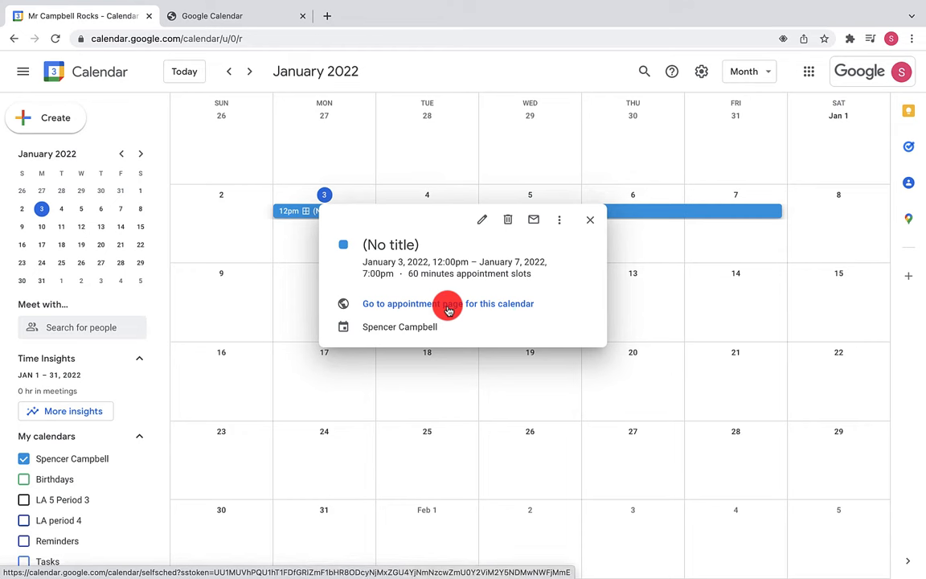
mouse_move(414, 312)
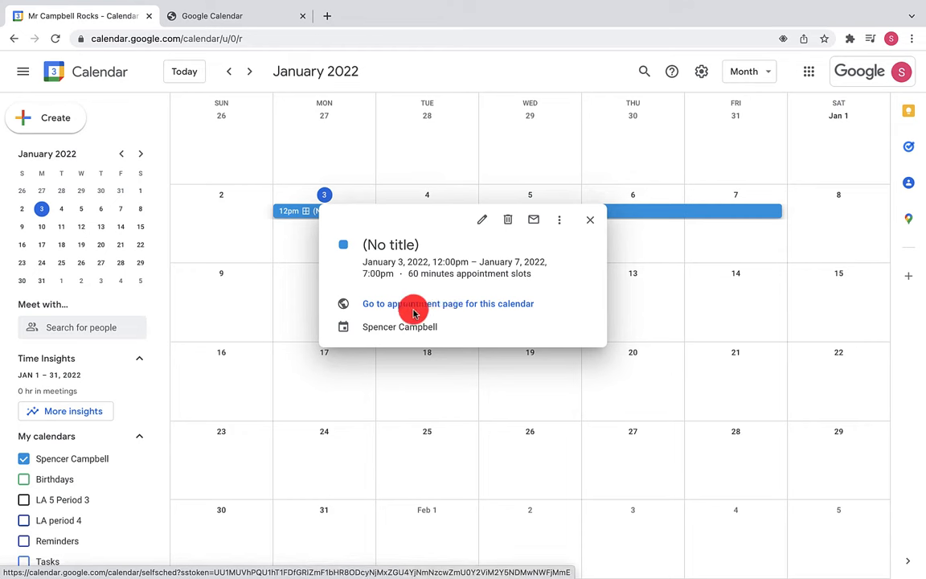
mouse_move(430, 308)
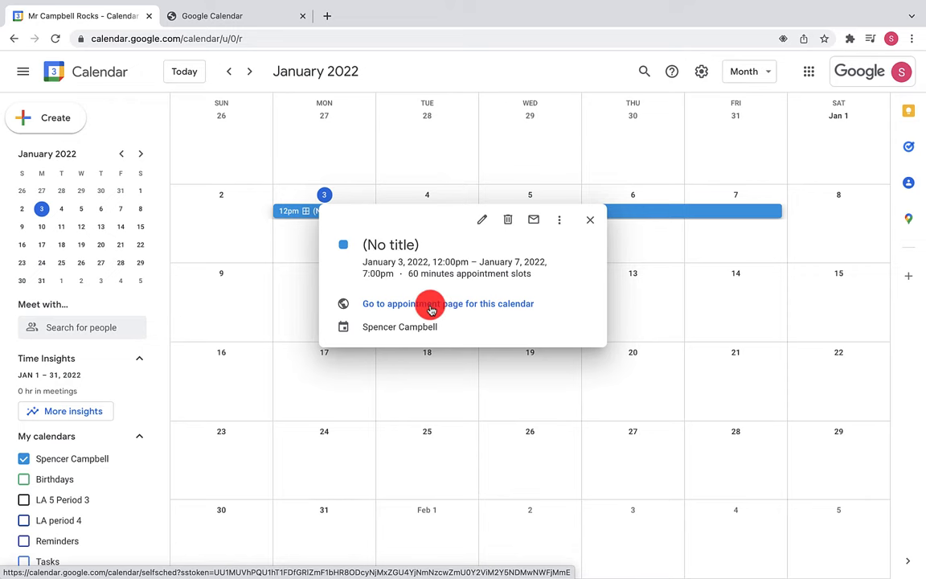
click(447, 303)
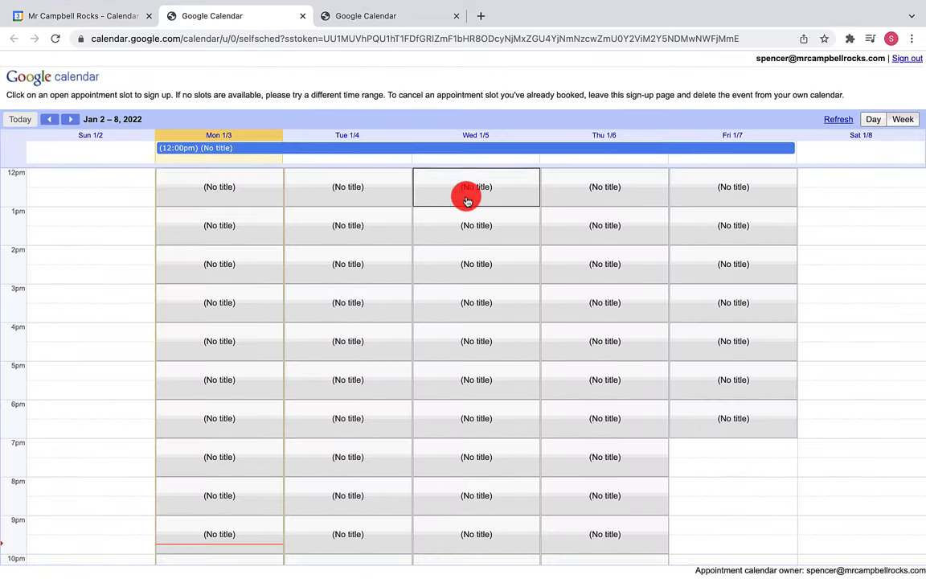
mouse_move(348, 302)
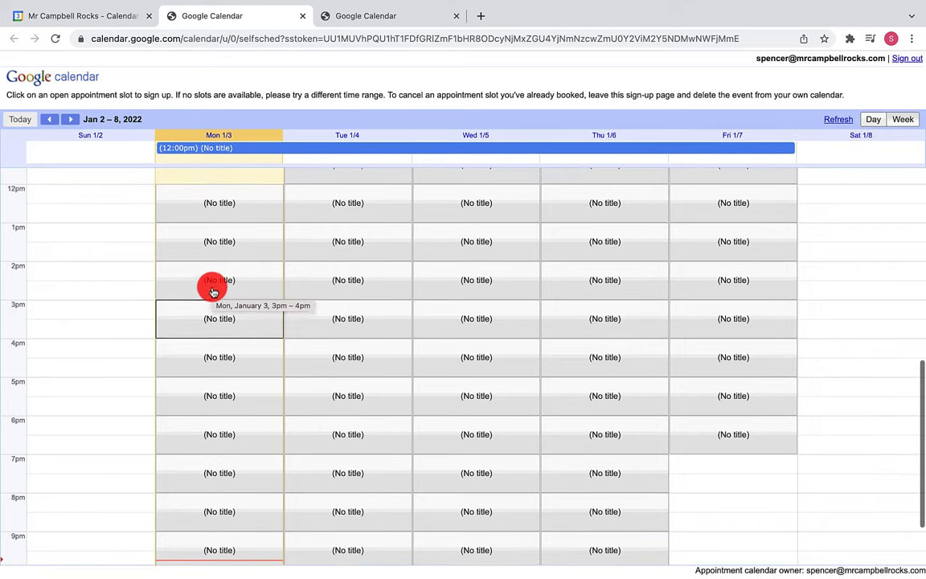
scroll(up, 3)
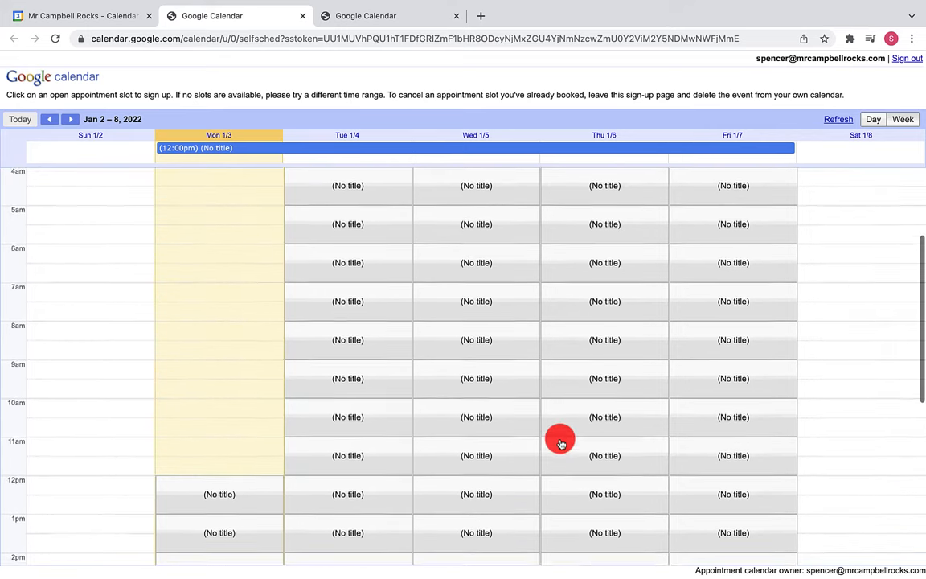
scroll(down, 3)
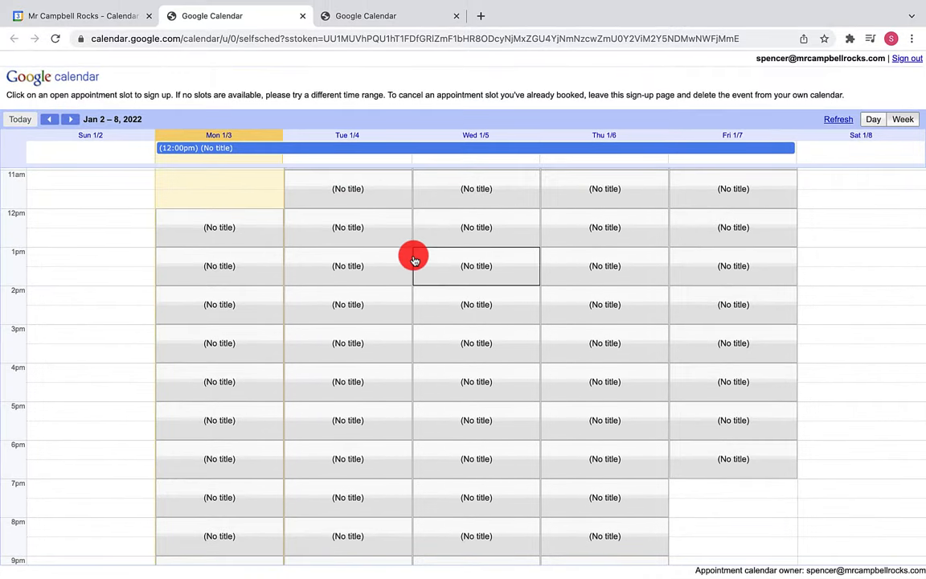
mouse_move(415, 260)
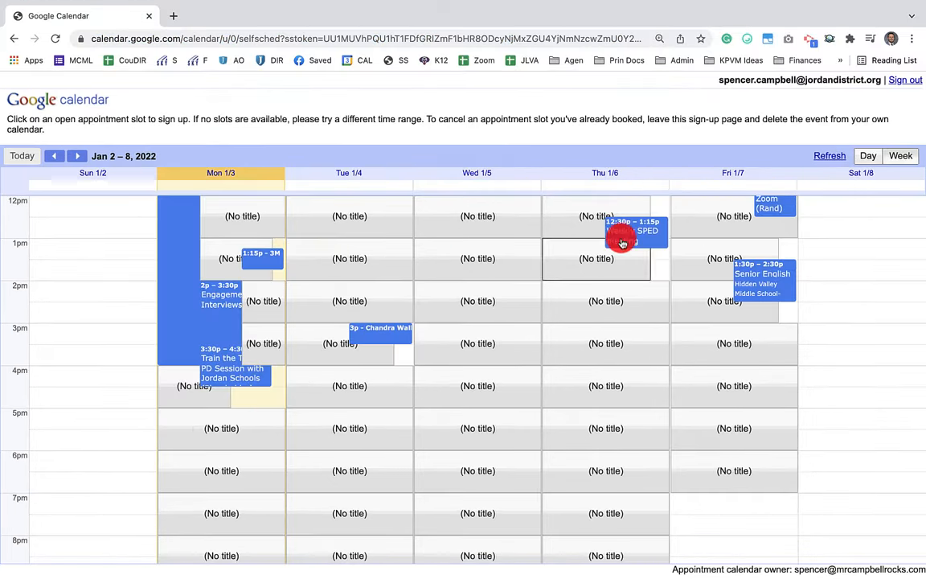
mouse_move(547, 312)
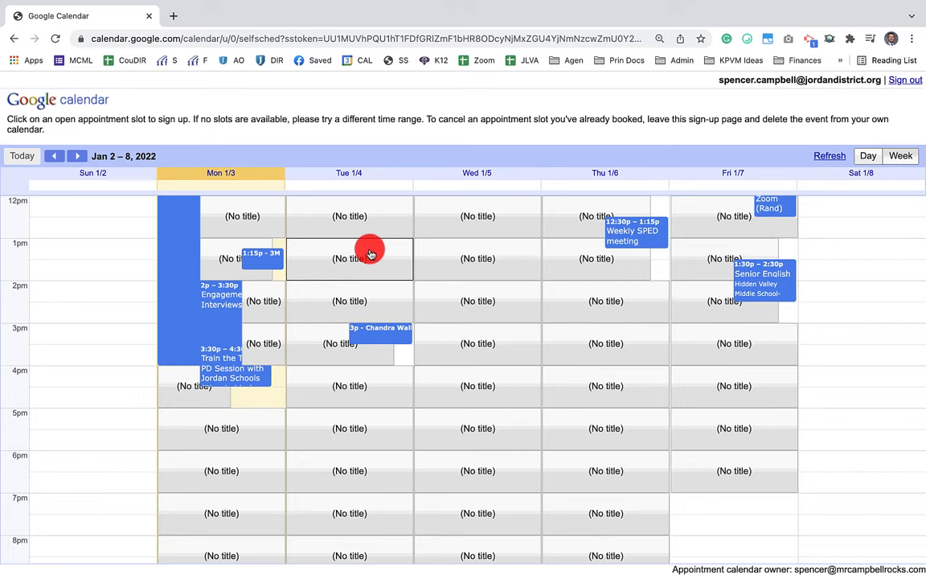
Step: Book and save the Tuesday, January 4, 12pm slot, then close the confirmation
click(370, 247)
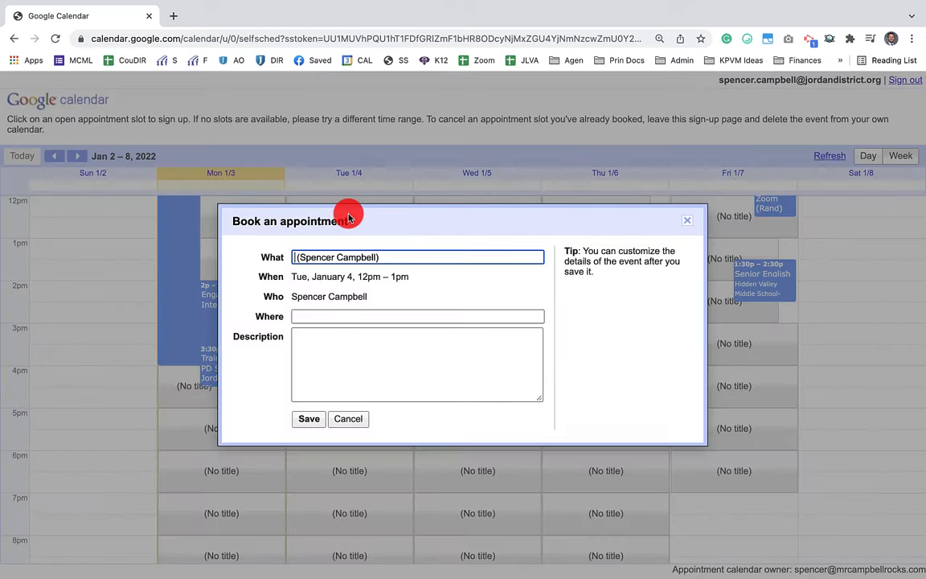
mouse_move(400, 300)
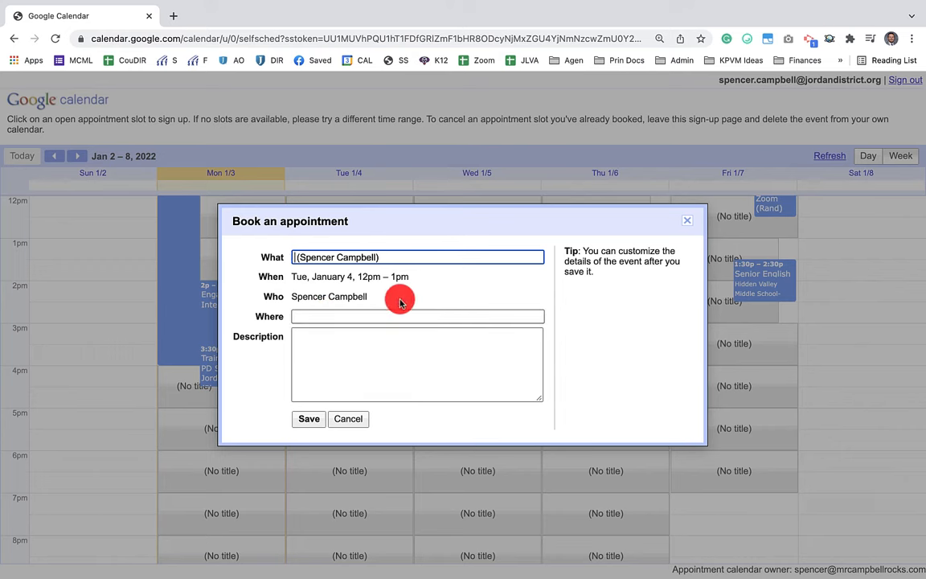
click(309, 418)
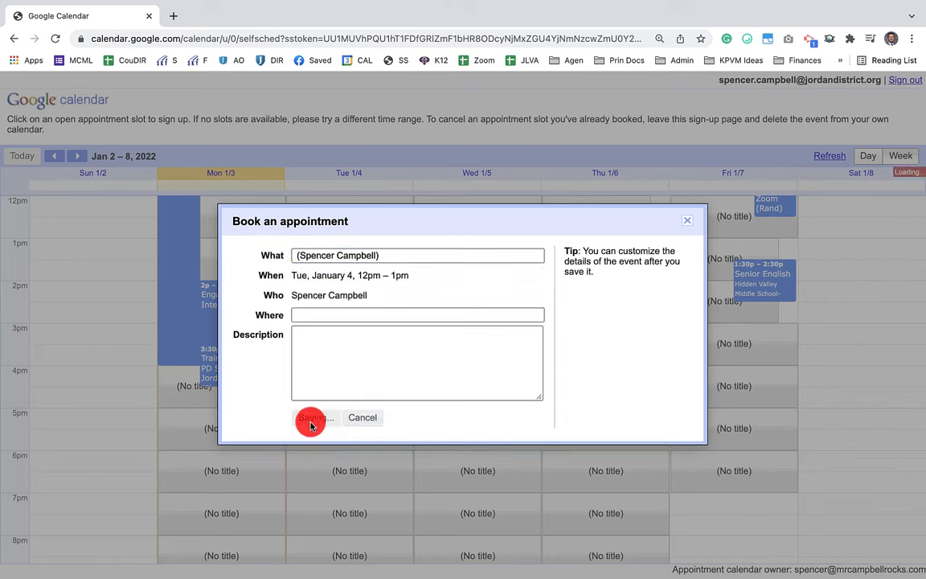
click(312, 417)
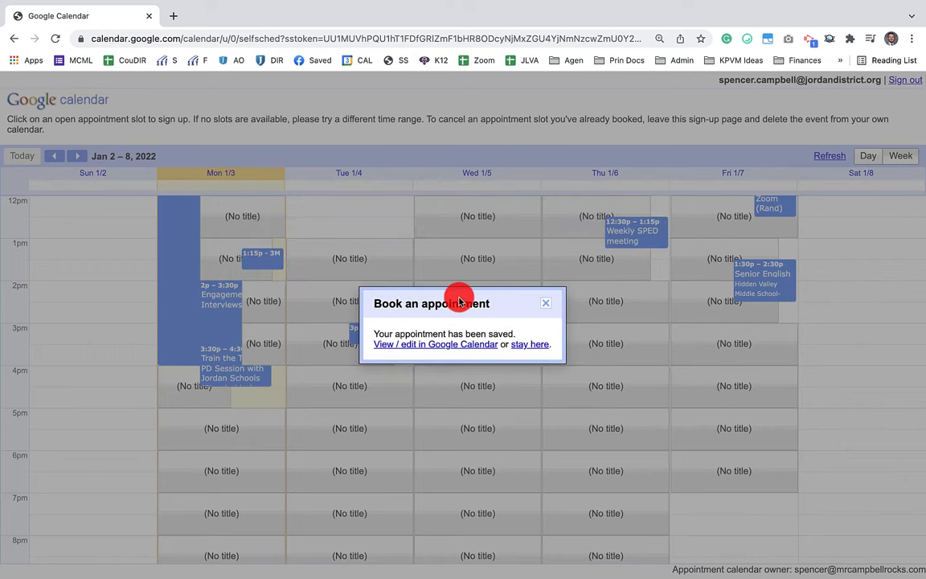
mouse_move(397, 218)
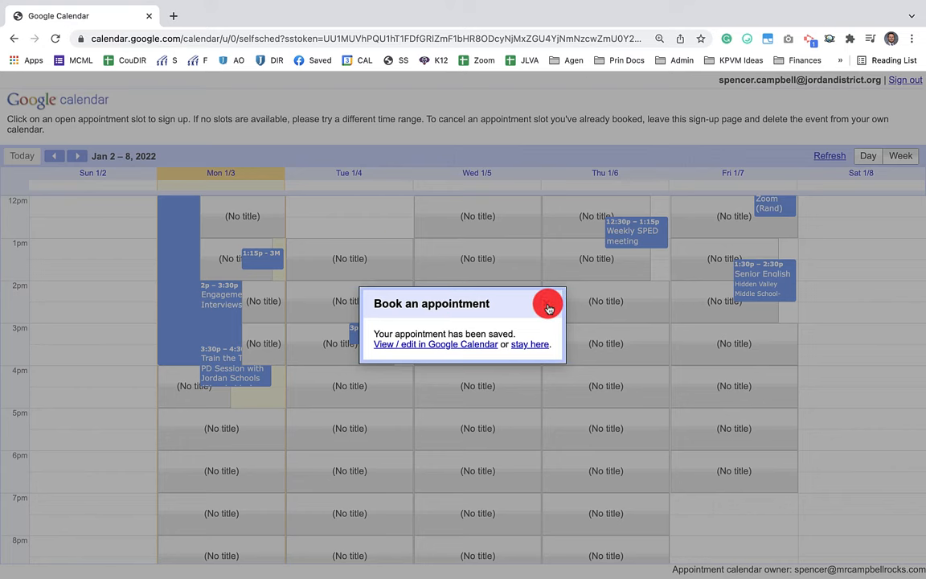
click(549, 308)
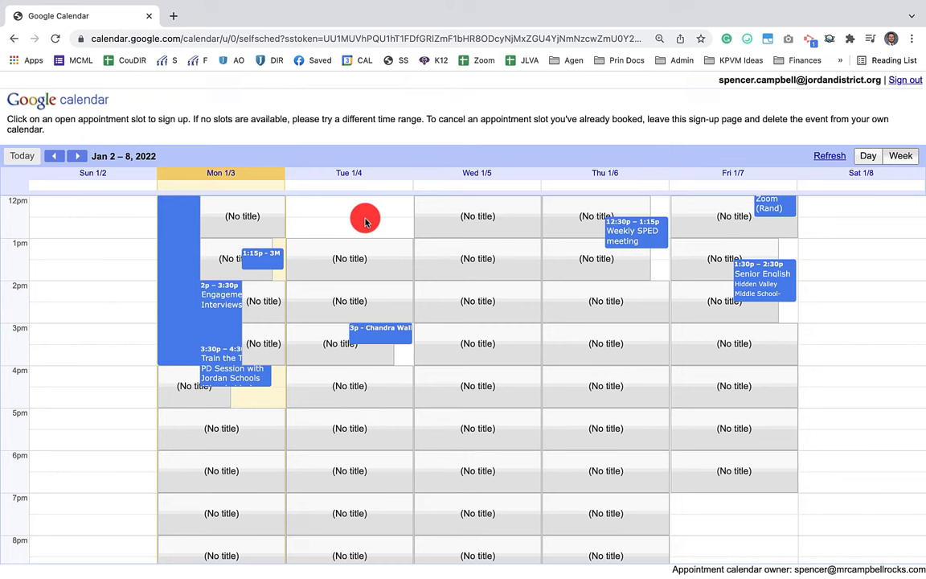
mouse_move(352, 221)
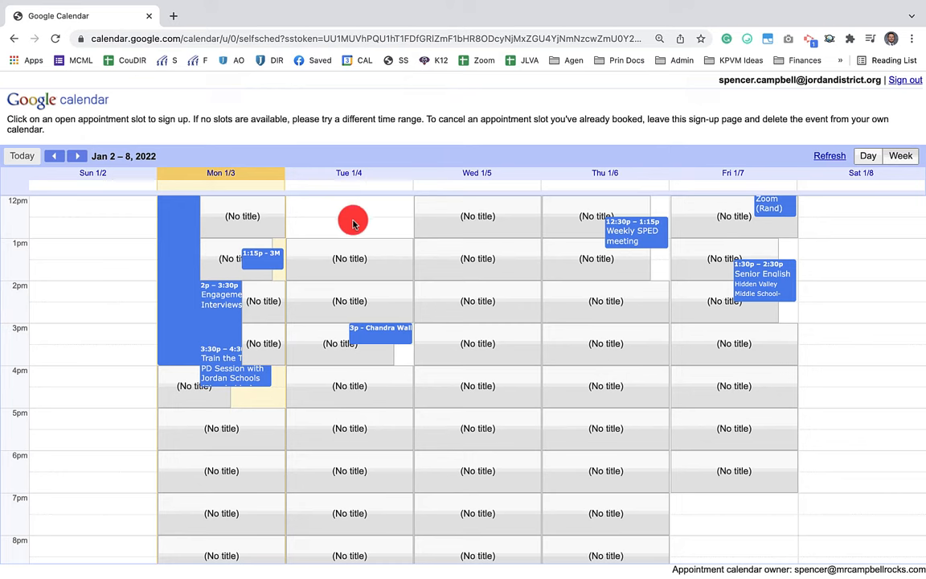
mouse_move(354, 211)
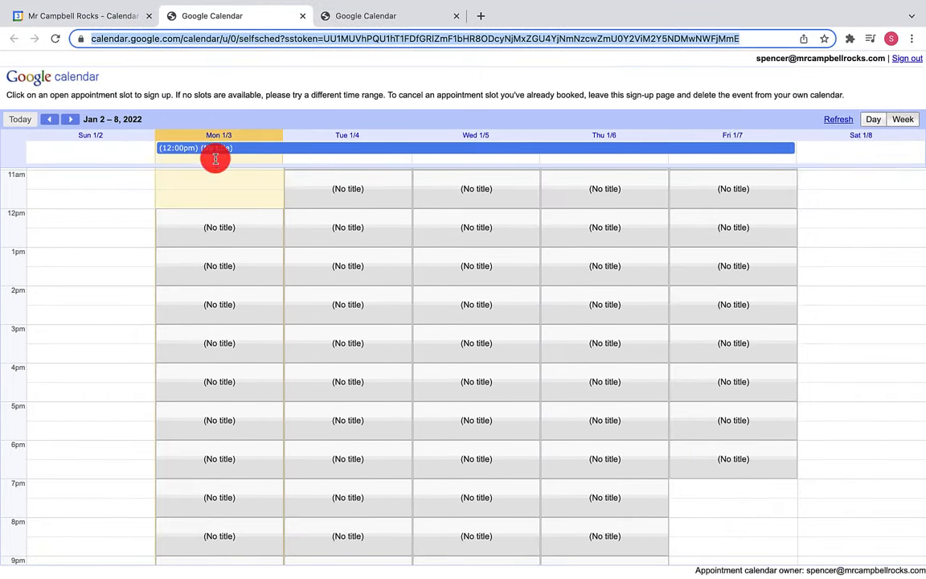
click(347, 187)
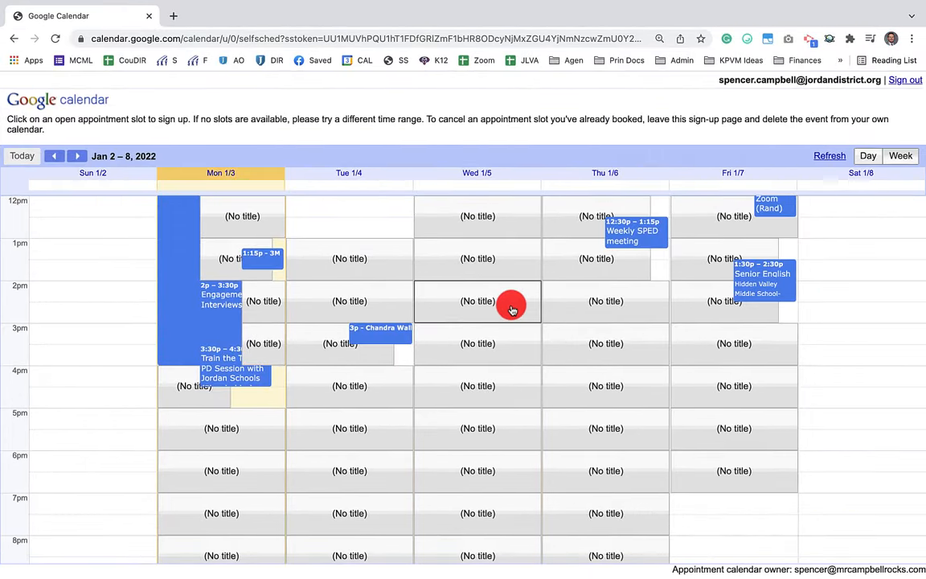
Step: Book the Wednesday, January 5, 2pm slot and reload the owner's appointment page
click(511, 305)
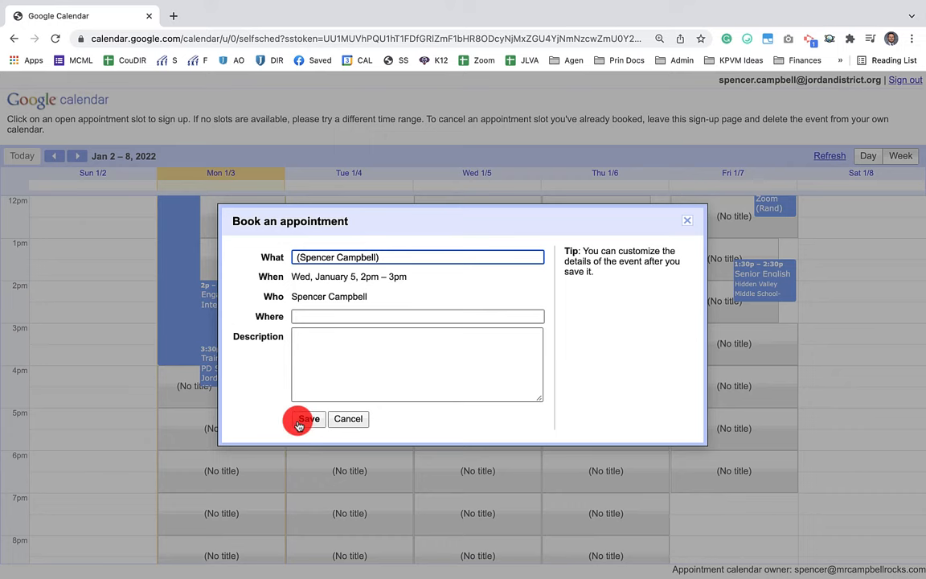
click(303, 419)
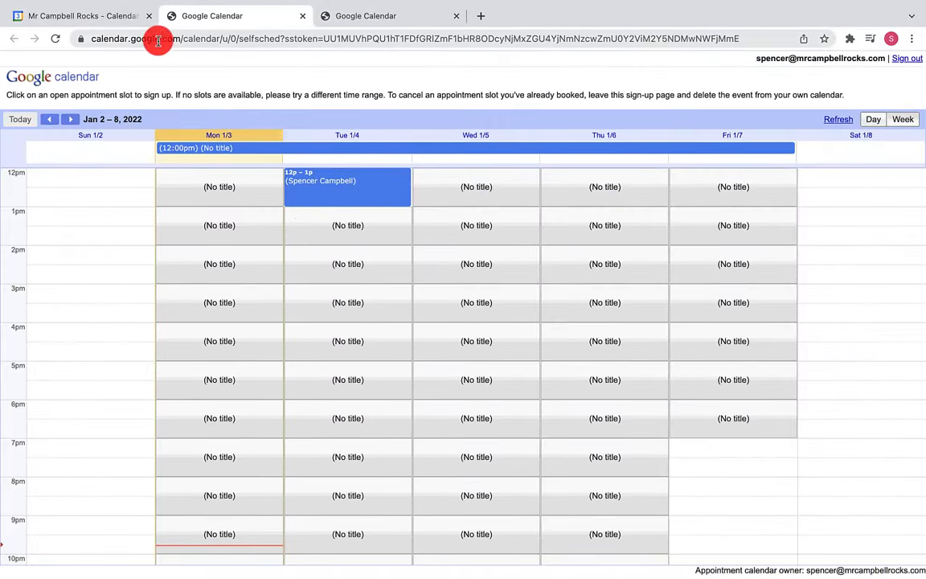
click(475, 263)
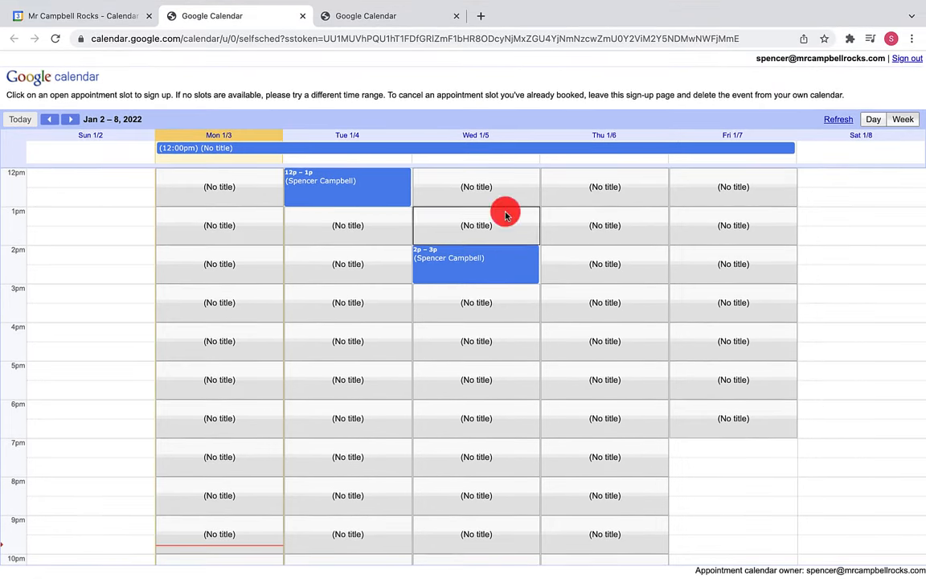
mouse_move(348, 207)
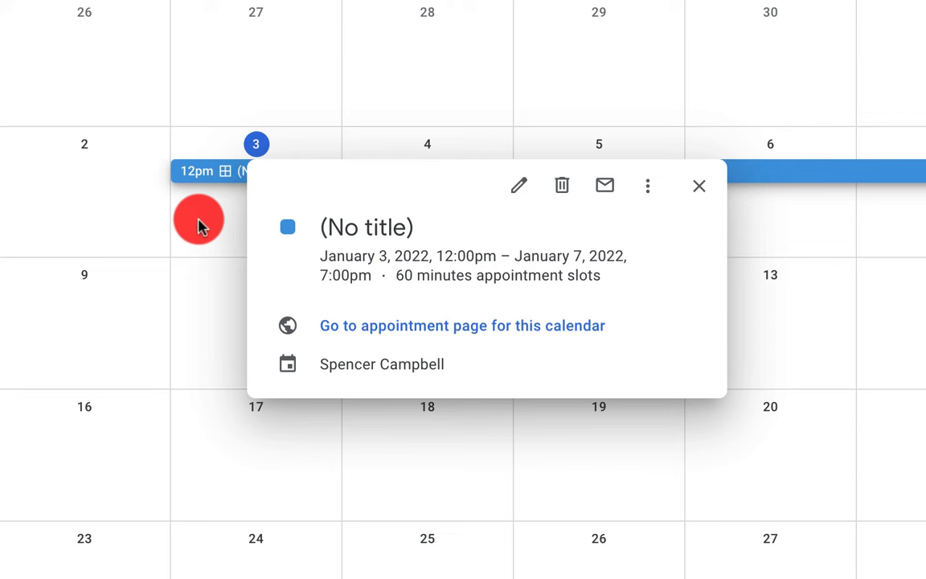
Step: Close the slot popup and reopen the Jan 3–7 appointment block's appointment page
click(698, 185)
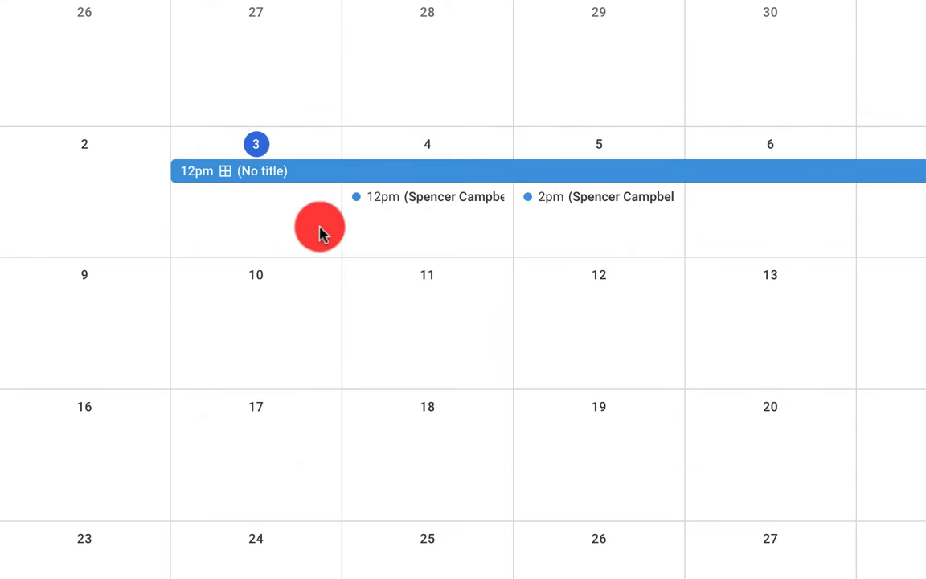
mouse_move(601, 74)
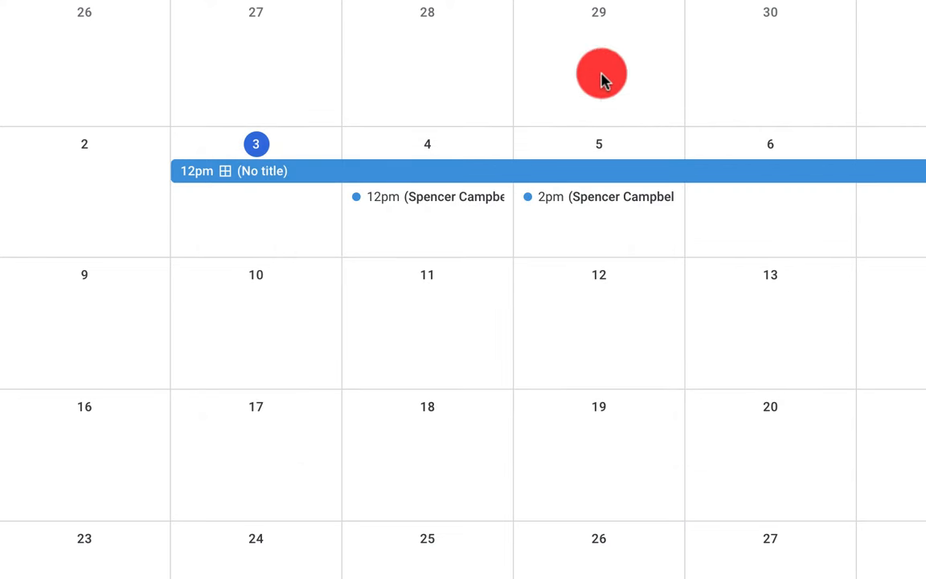
mouse_move(566, 241)
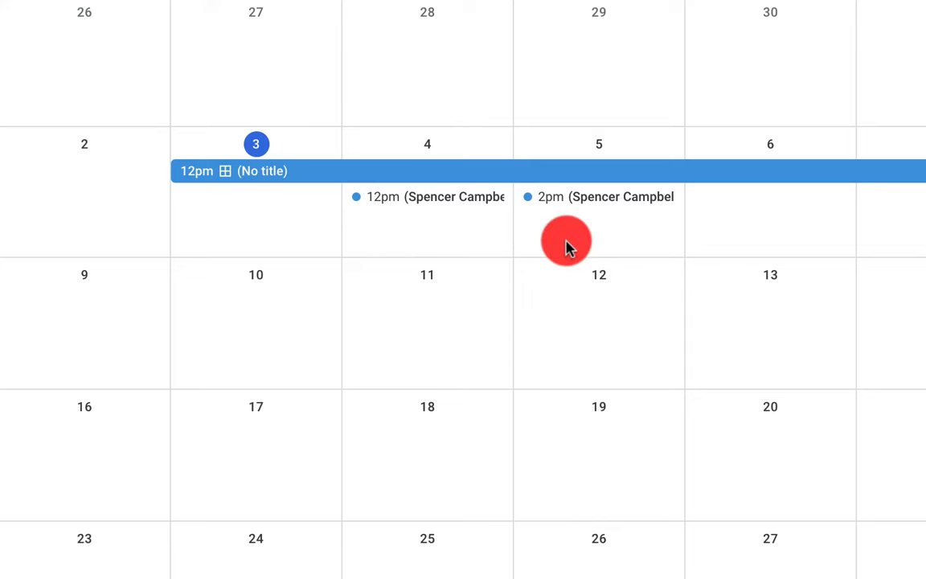
mouse_move(328, 177)
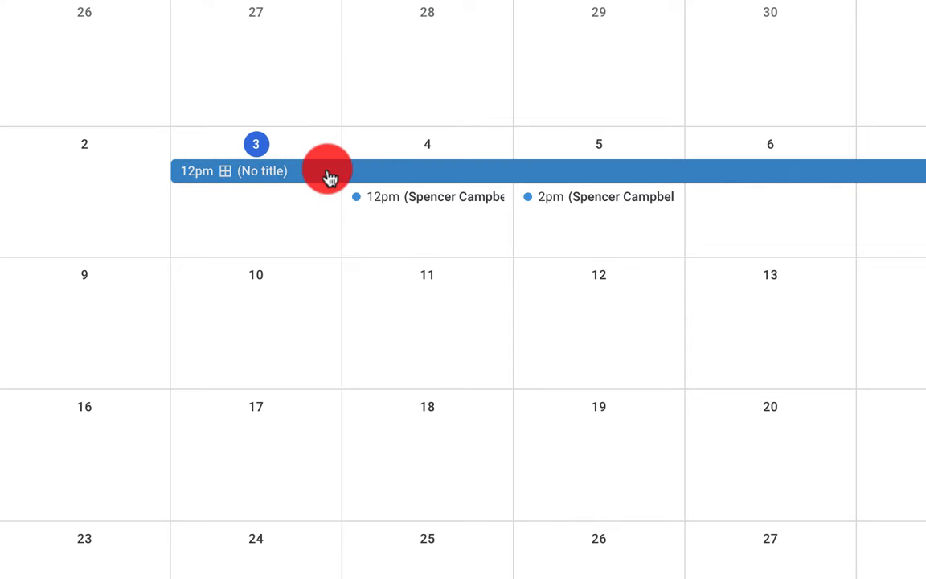
click(234, 170)
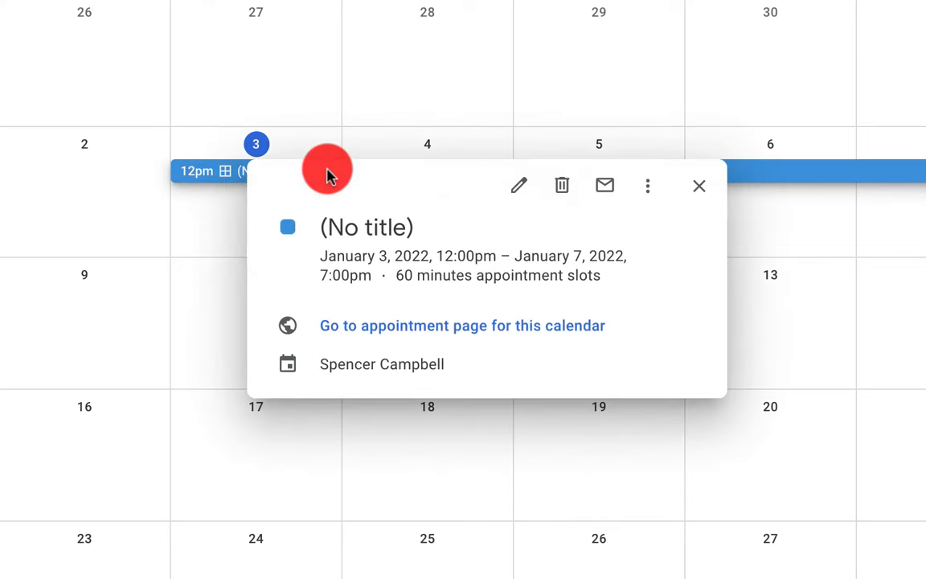
mouse_move(395, 333)
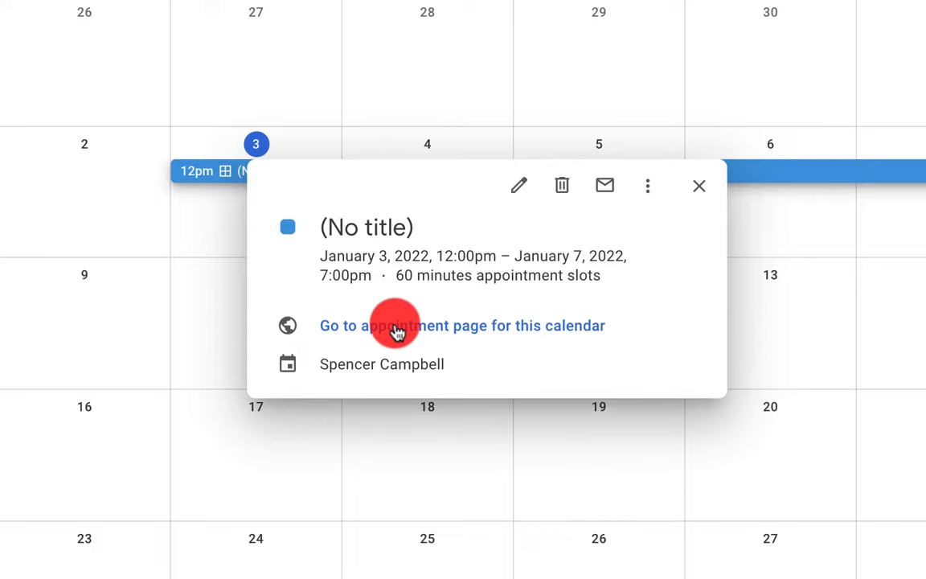
click(462, 326)
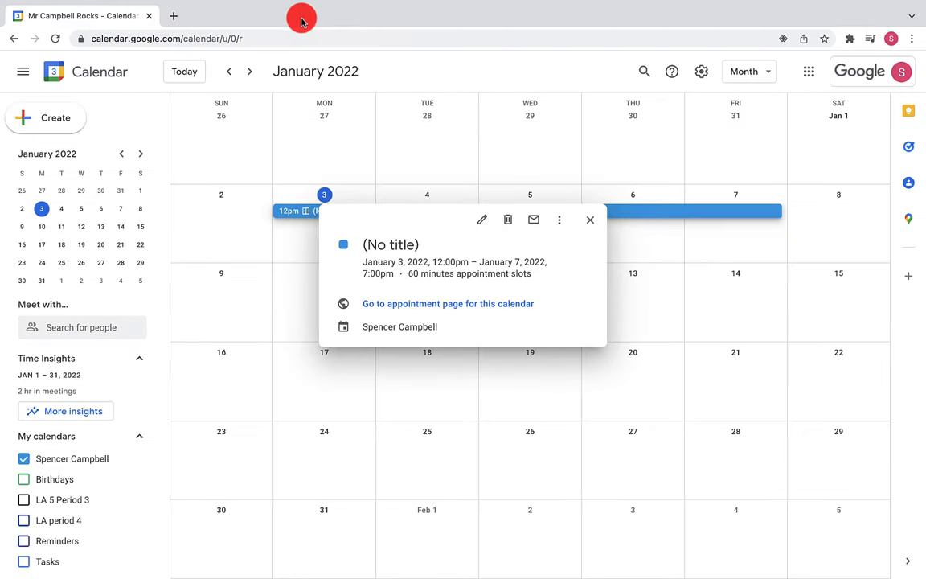
click(590, 219)
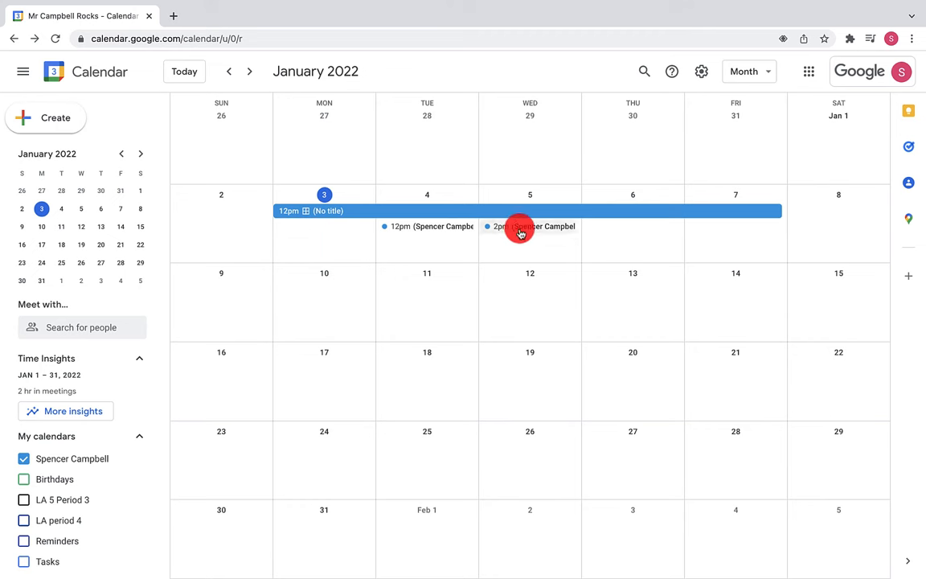
click(520, 226)
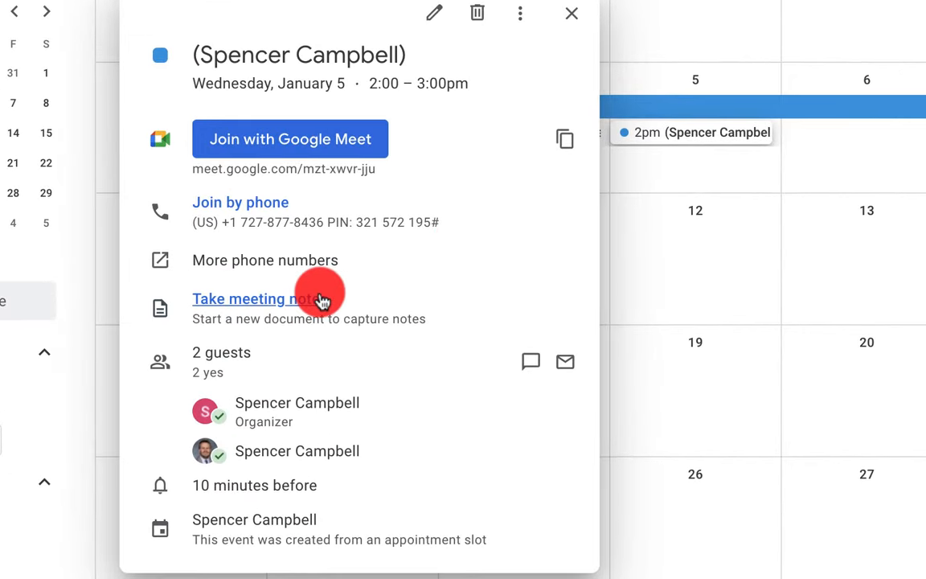
mouse_move(389, 153)
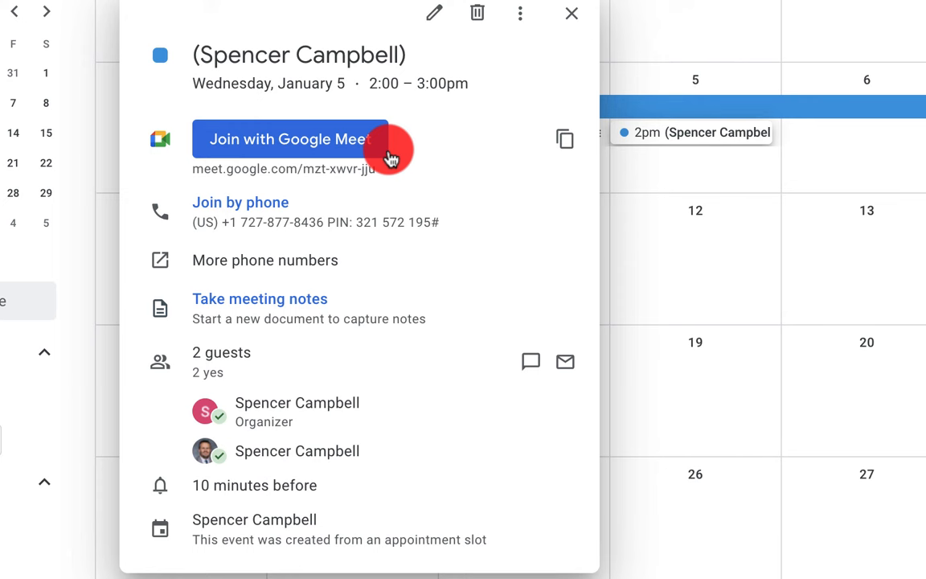
mouse_move(223, 447)
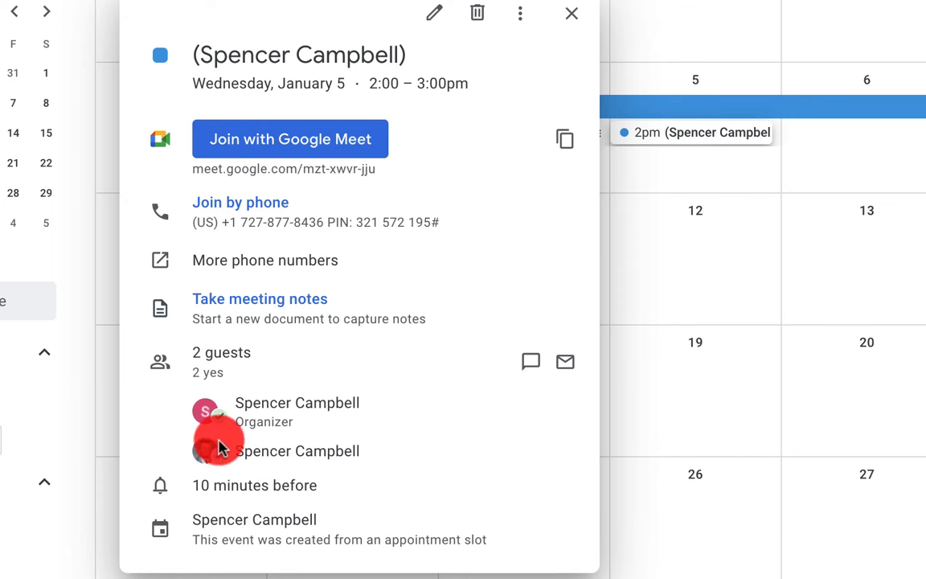